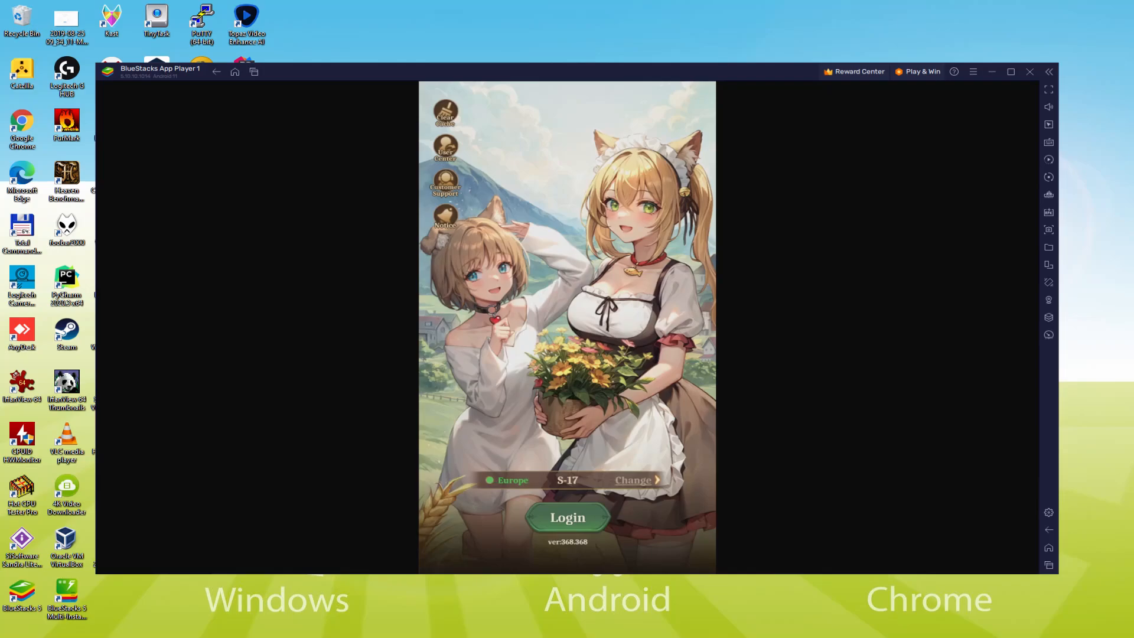
- Log in to Isekai Slow Life, continue past the mushroom reveal, and confirm the character name
click(567, 518)
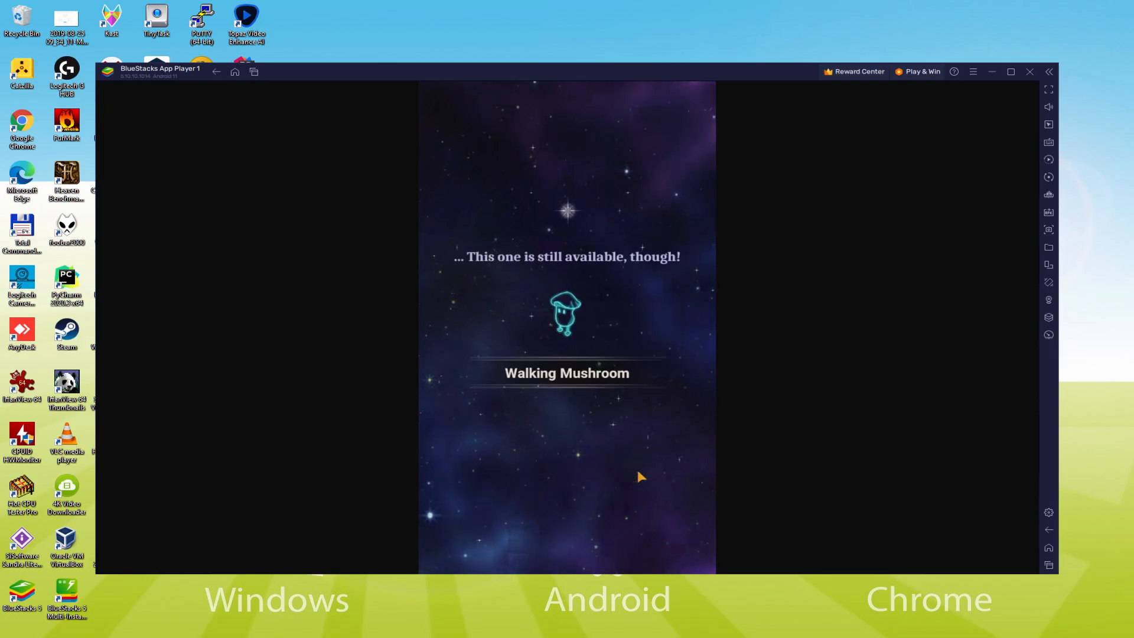
click(593, 380)
text(Usitility)
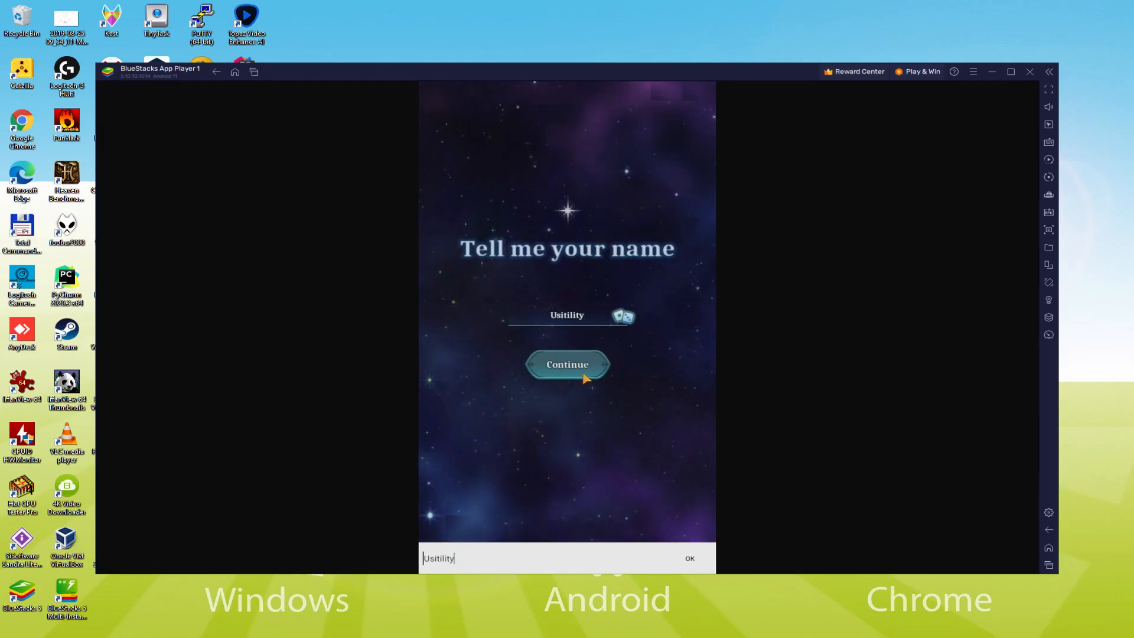
click(567, 364)
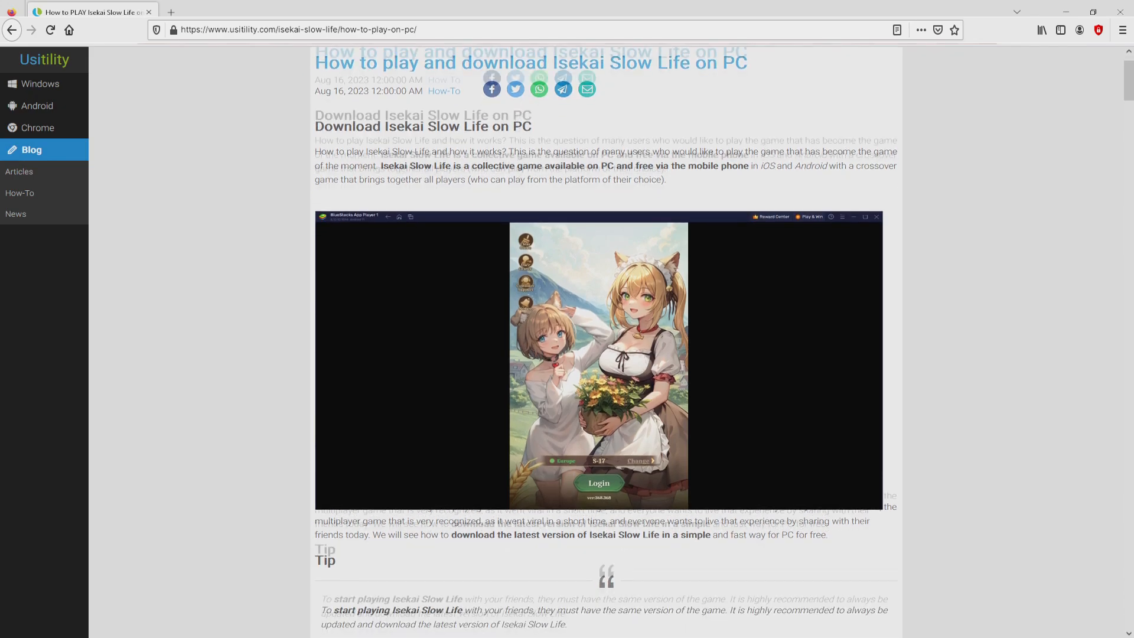
- Scroll the Usitility guide and follow its 'Download on PC' link
scroll(down, 3)
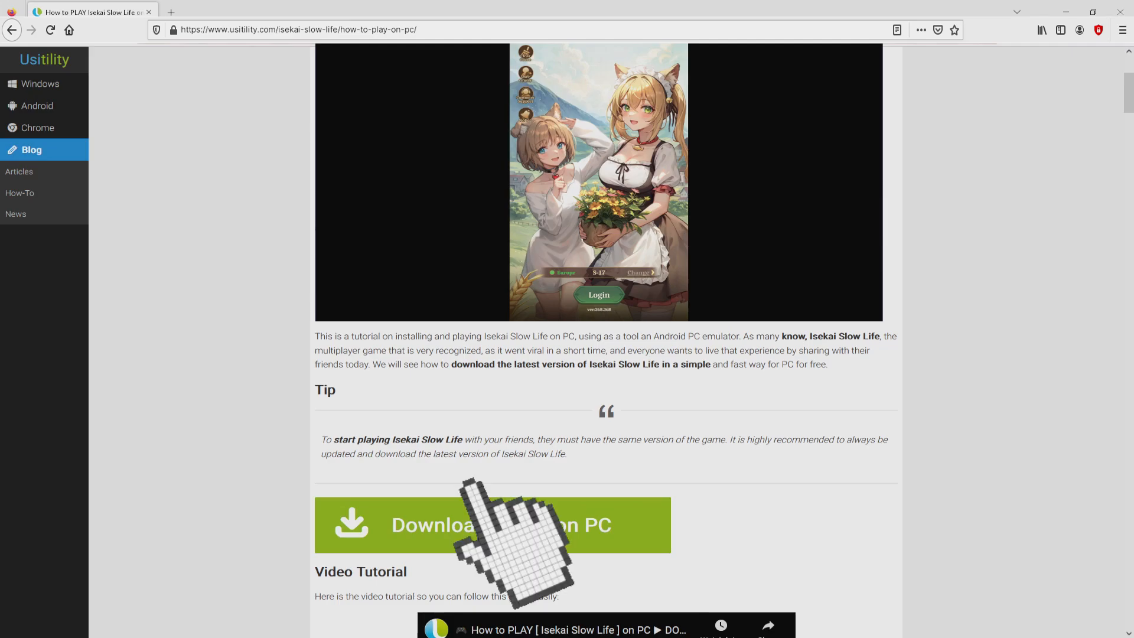
click(493, 525)
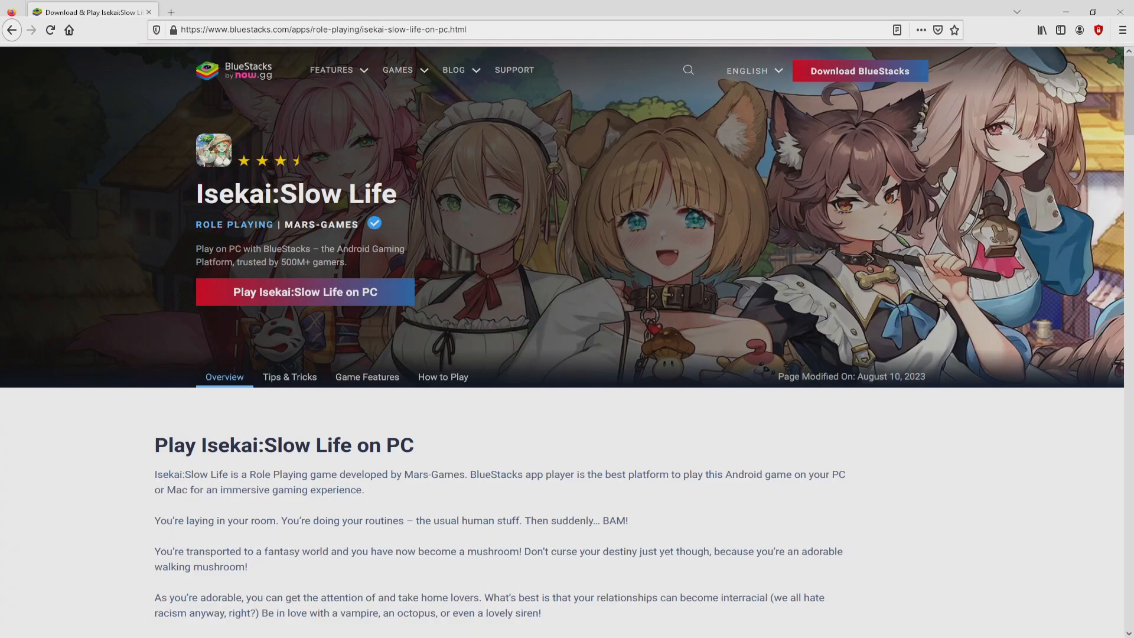
- Review the Macros, Rerolling, Eco Mode and Multi Instance Sync features, then download BlueStacks
scroll(down, 3)
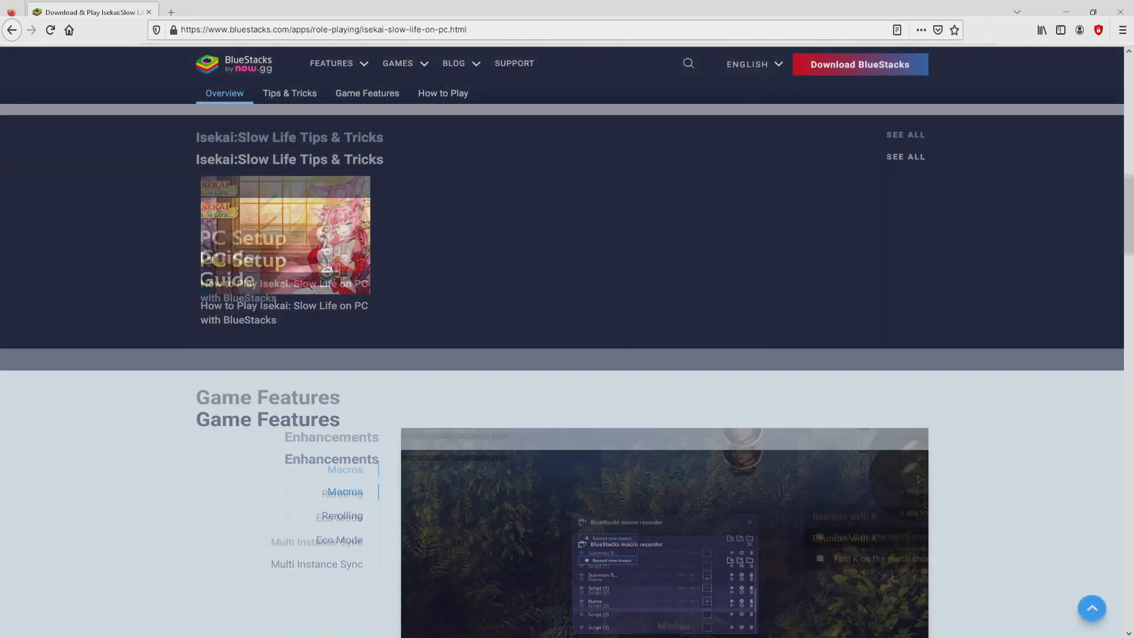
click(289, 93)
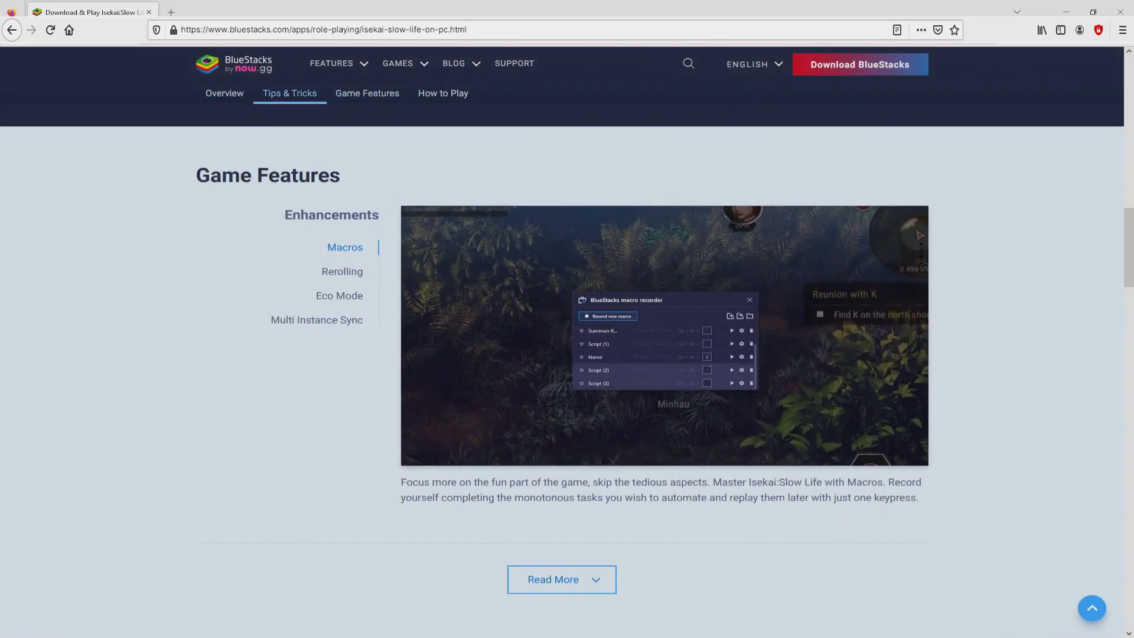
click(342, 271)
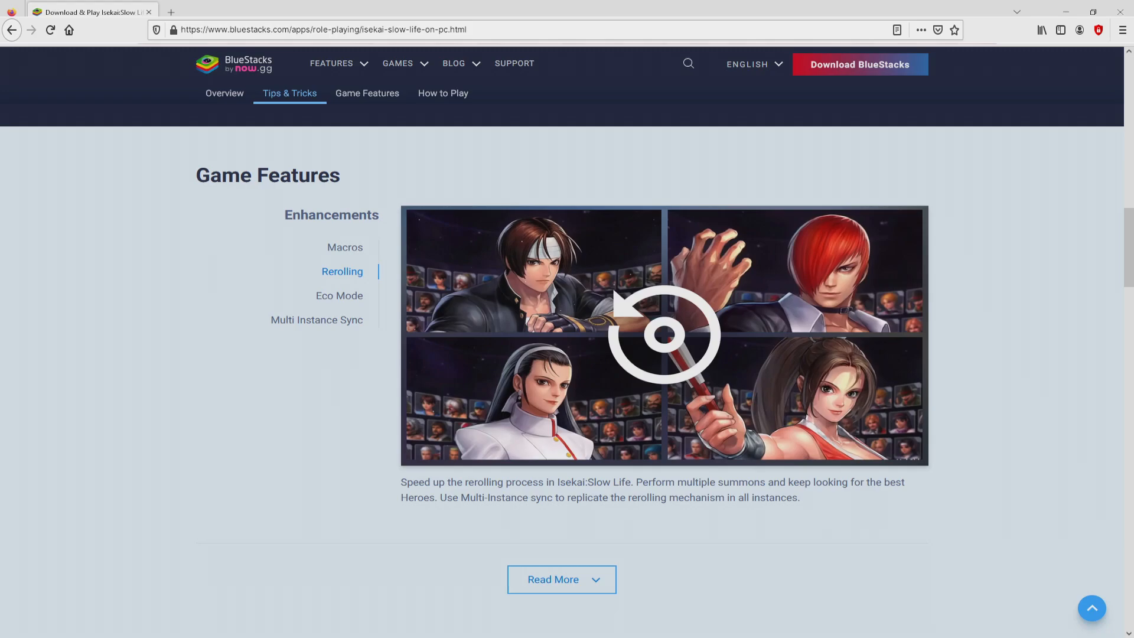
click(339, 295)
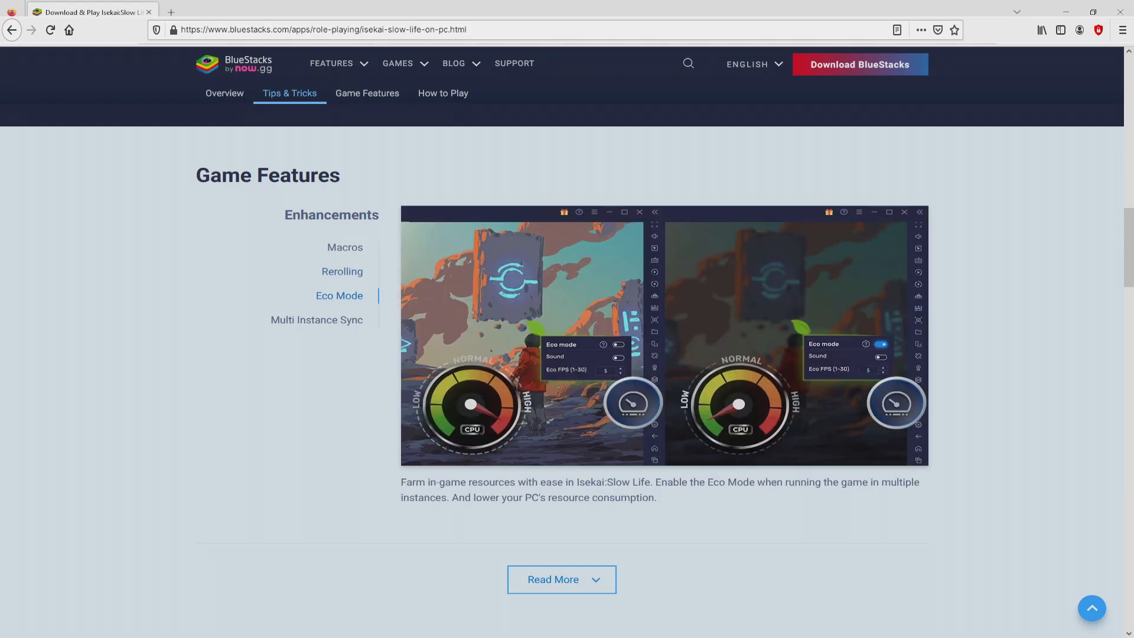
click(316, 320)
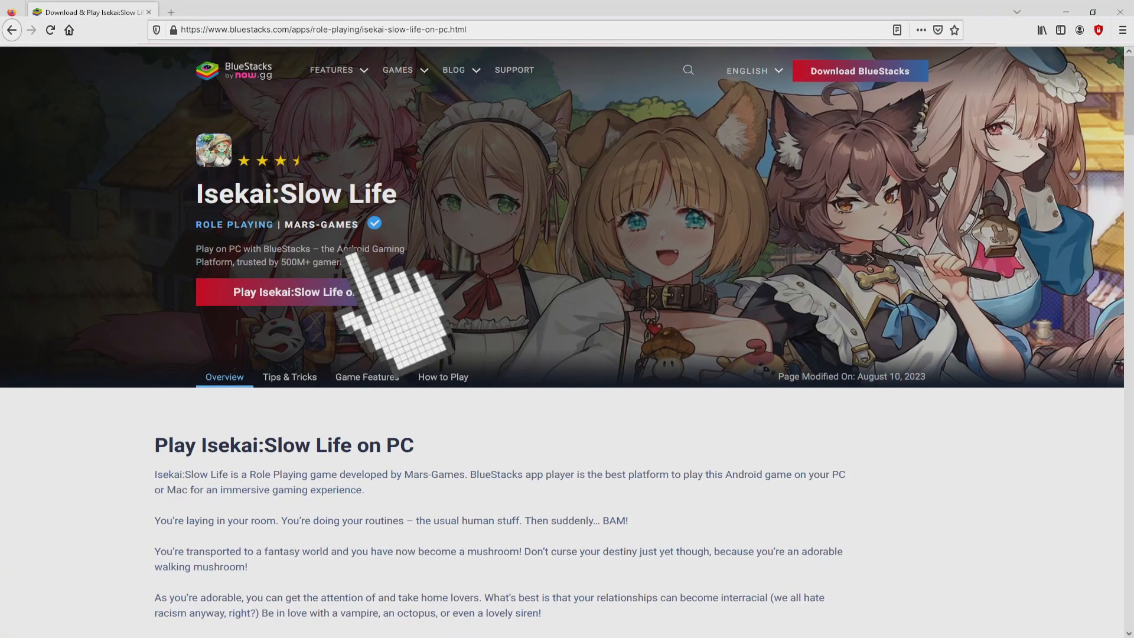
click(304, 291)
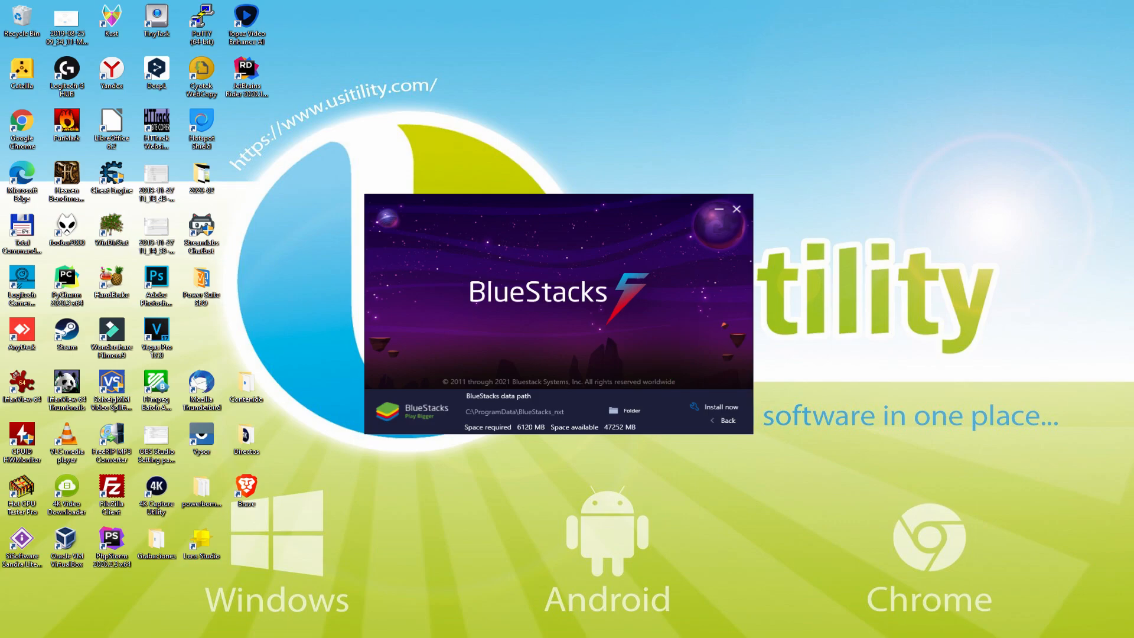
mouse_move(731, 416)
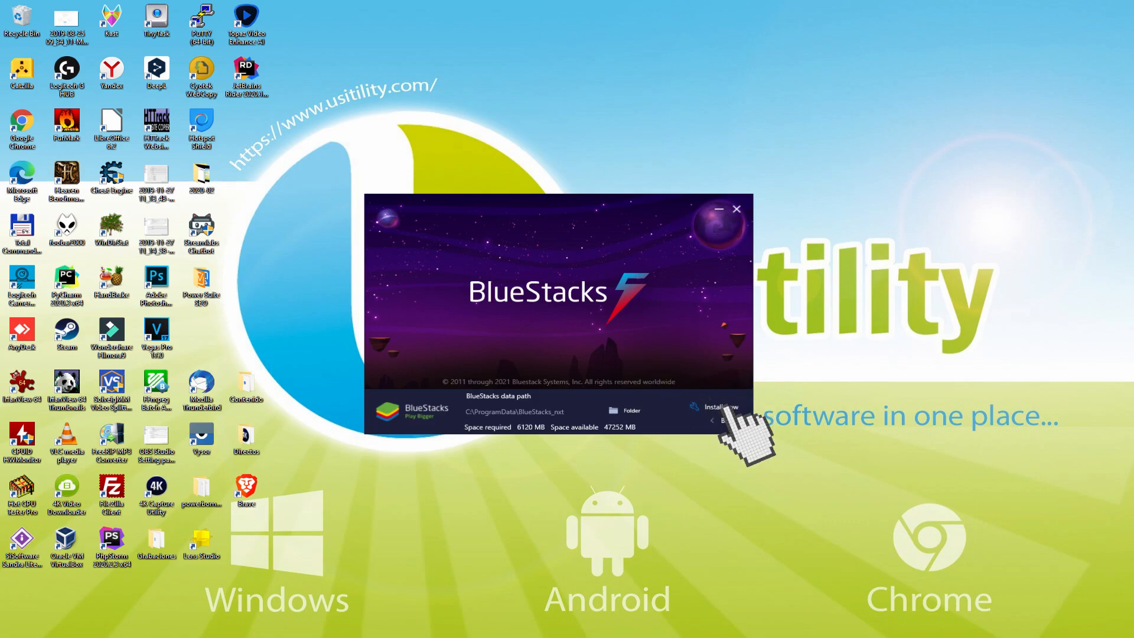
- Install BlueStacks to the default data path using 'Install now'
click(719, 410)
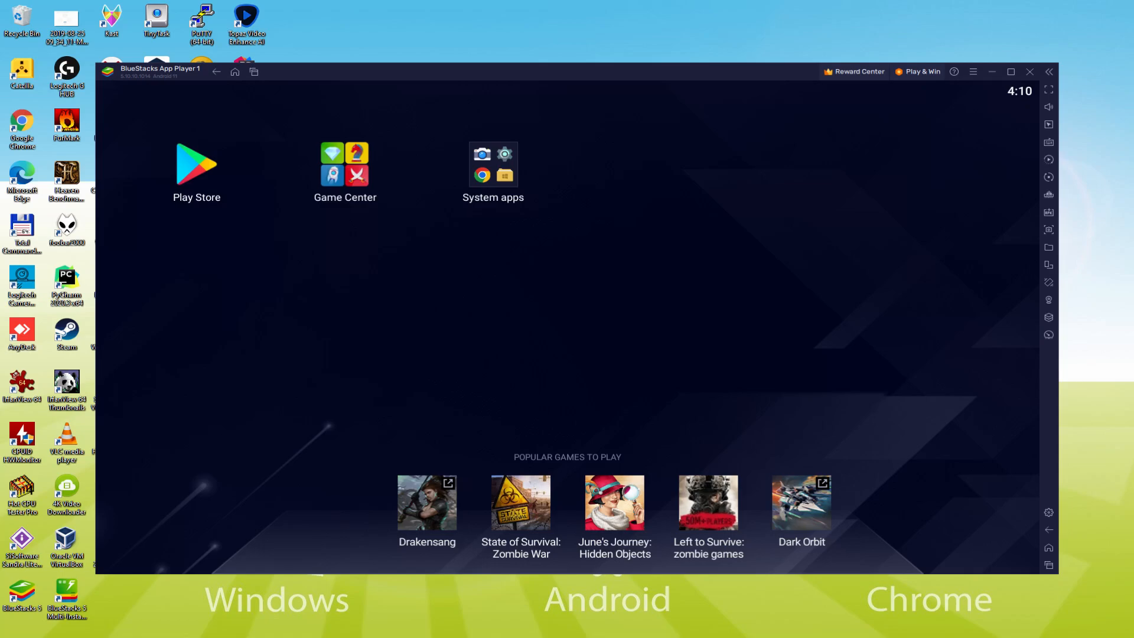
mouse_move(203, 181)
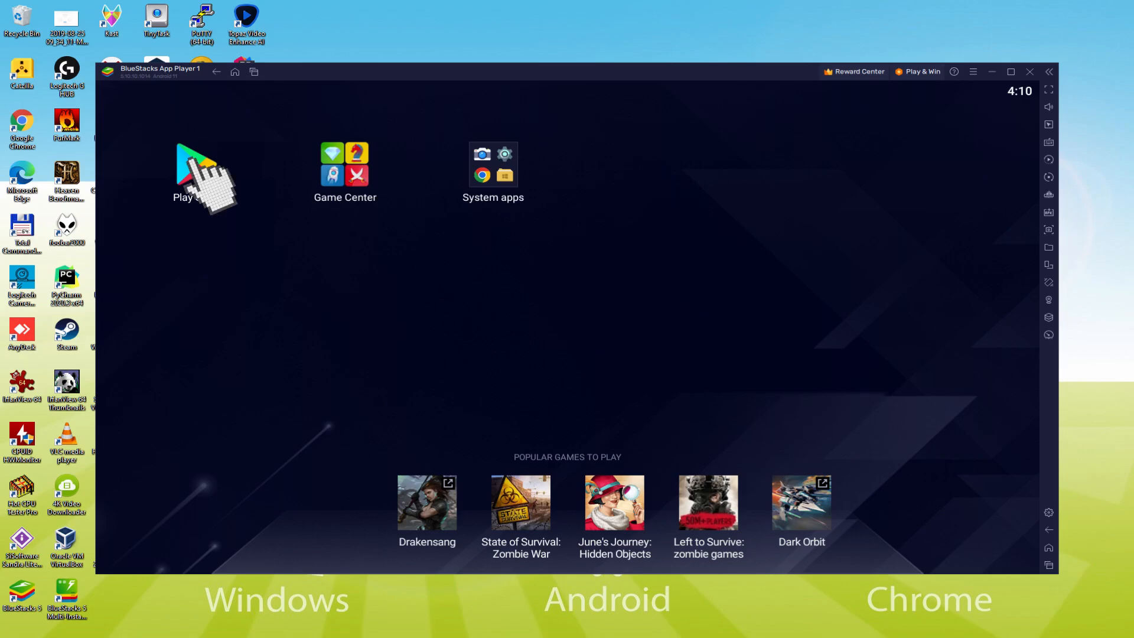
- Open the Play Store from the BlueStacks home screen
click(190, 163)
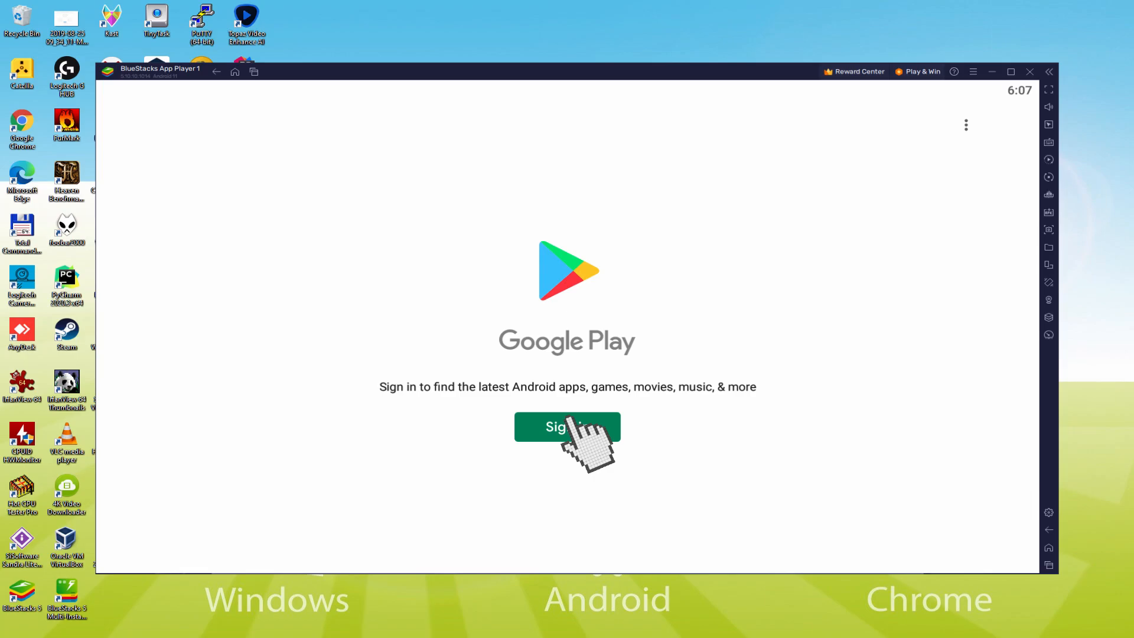
- Start the Google Play sign-in and select the 'Email or phone' field
click(567, 427)
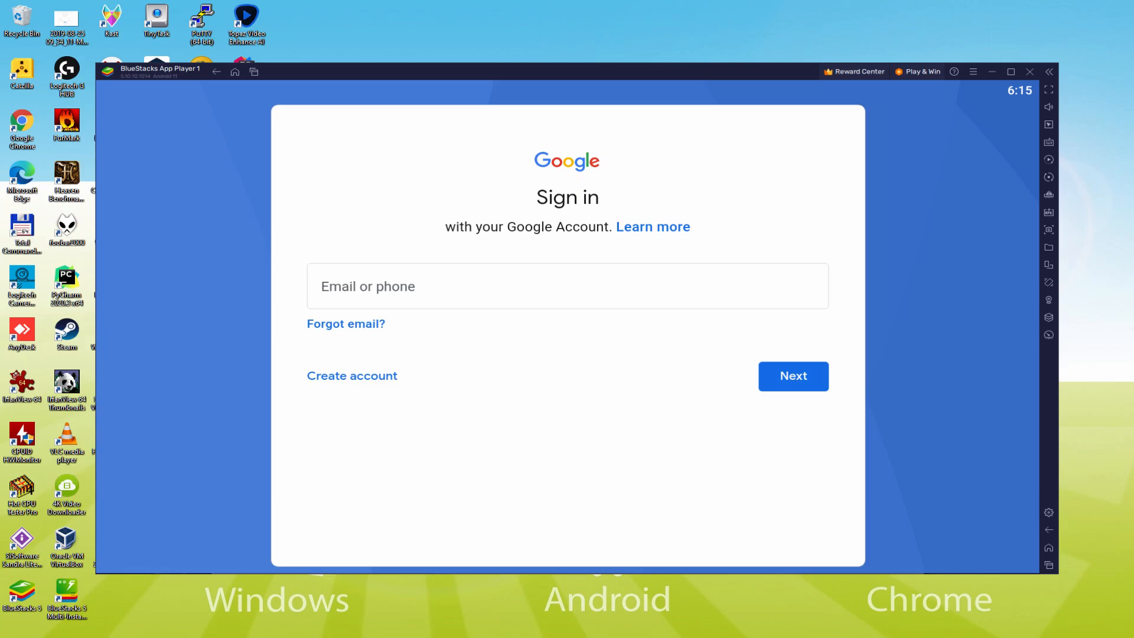
click(793, 376)
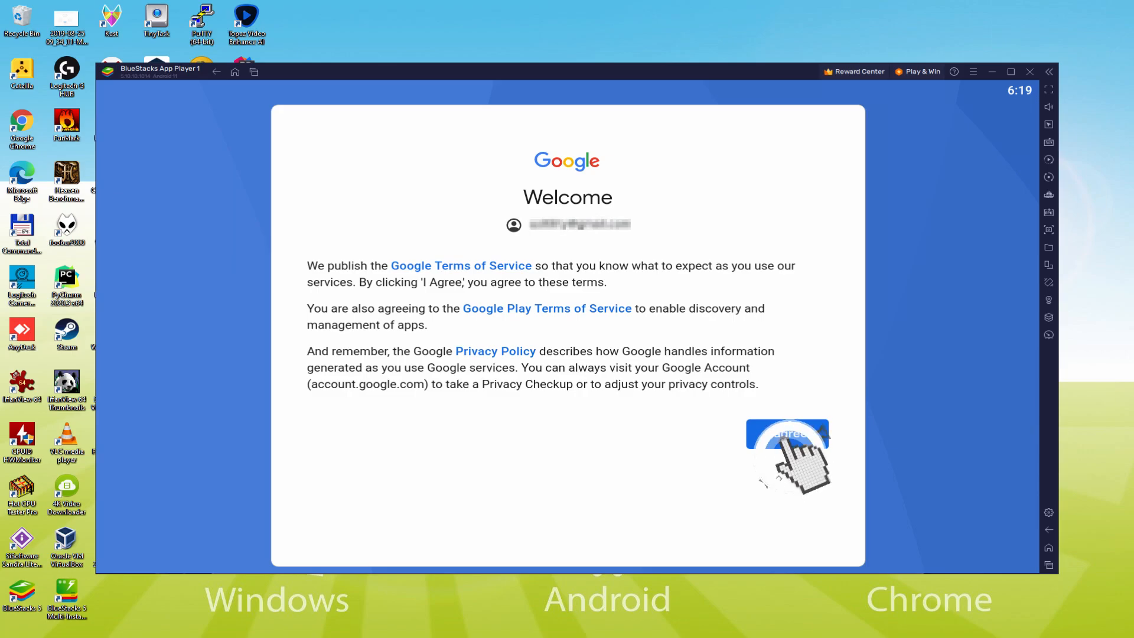
- Agree to Google's terms, disable Back up to Google Drive, and accept the services settings
click(786, 434)
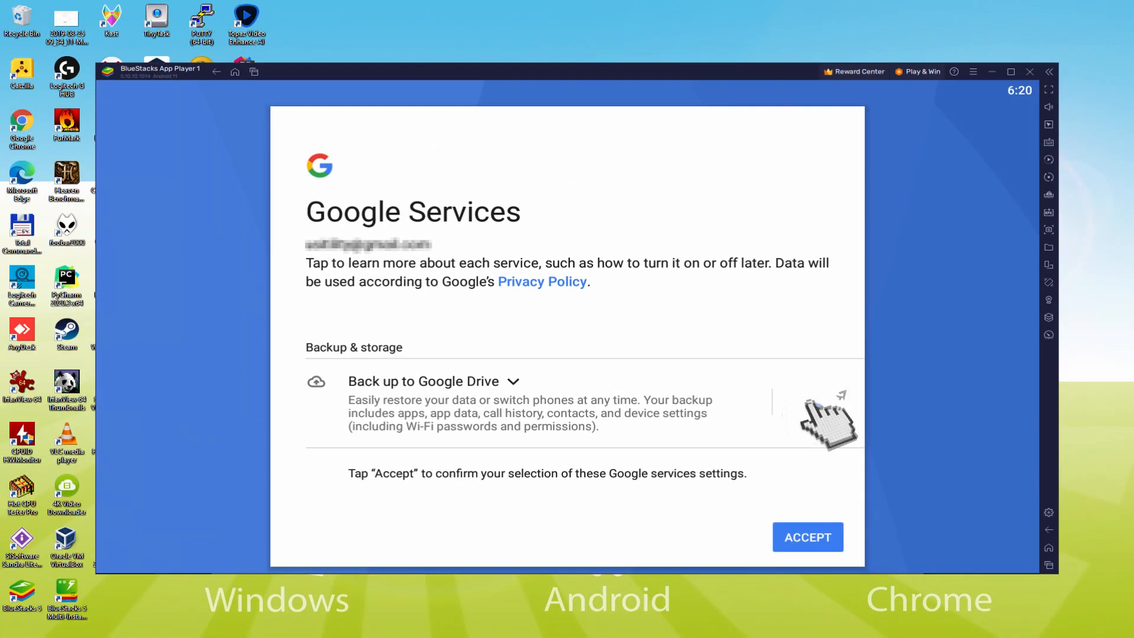
click(805, 403)
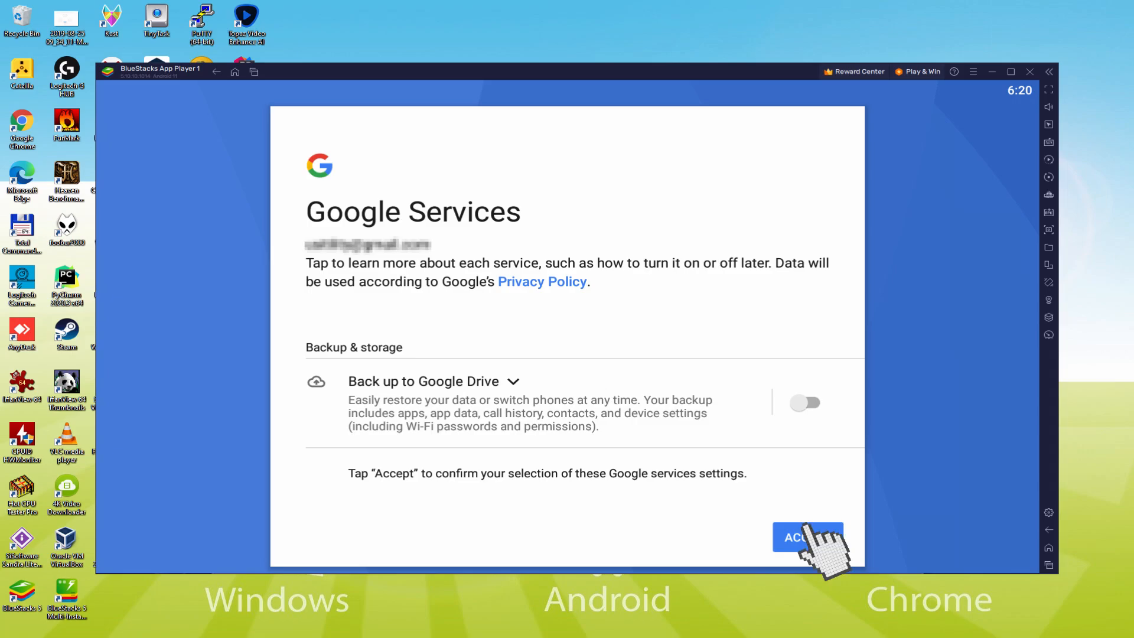
click(808, 537)
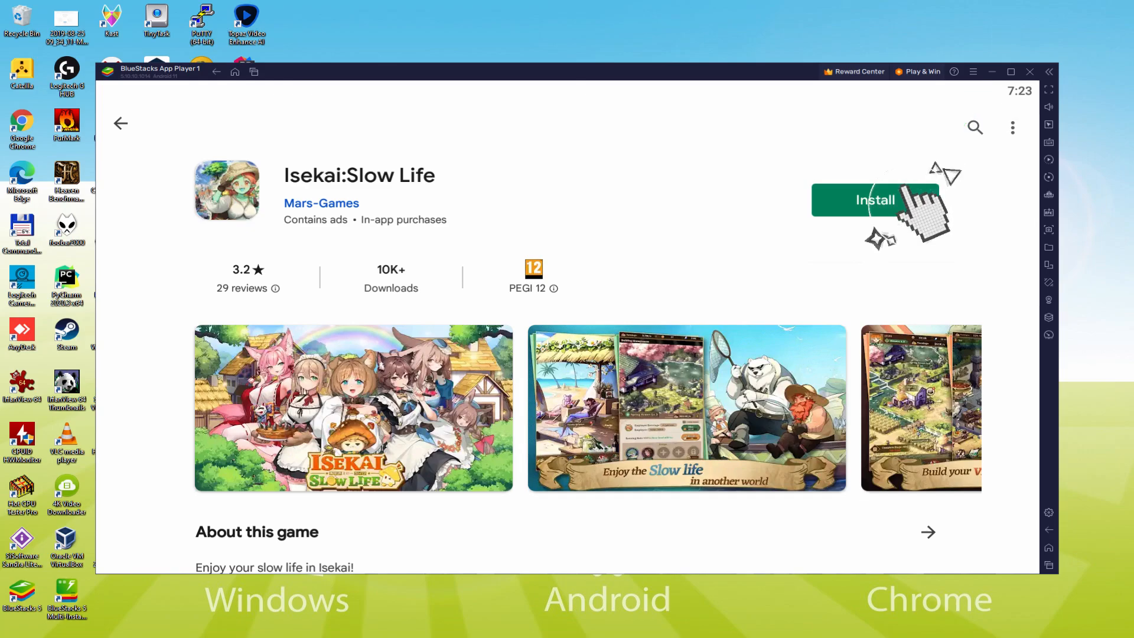
- Install Isekai:Slow Life from its Play Store page and wait for completion
click(875, 200)
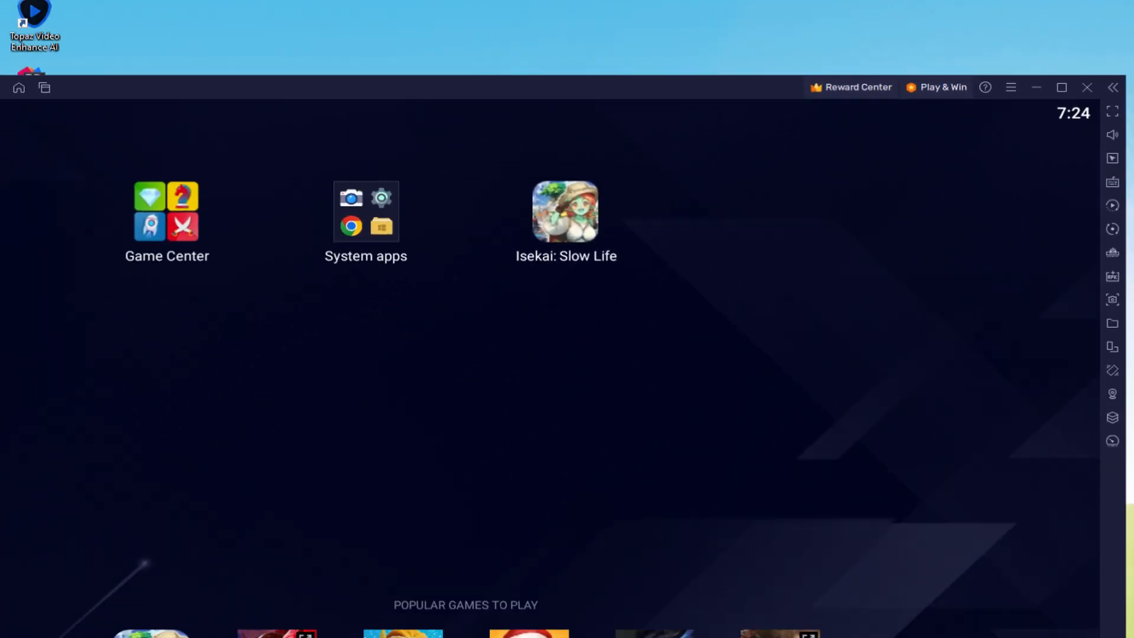
- Launch Isekai: Slow Life from its home-screen icon and proceed into Fifi's opening story
double_click(566, 212)
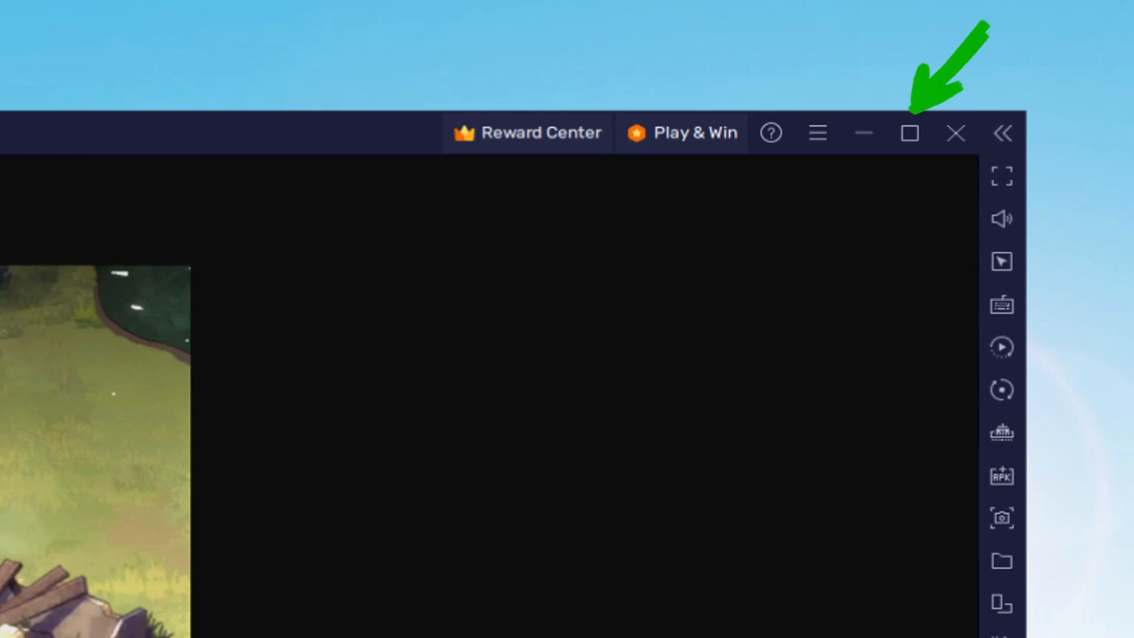
click(909, 133)
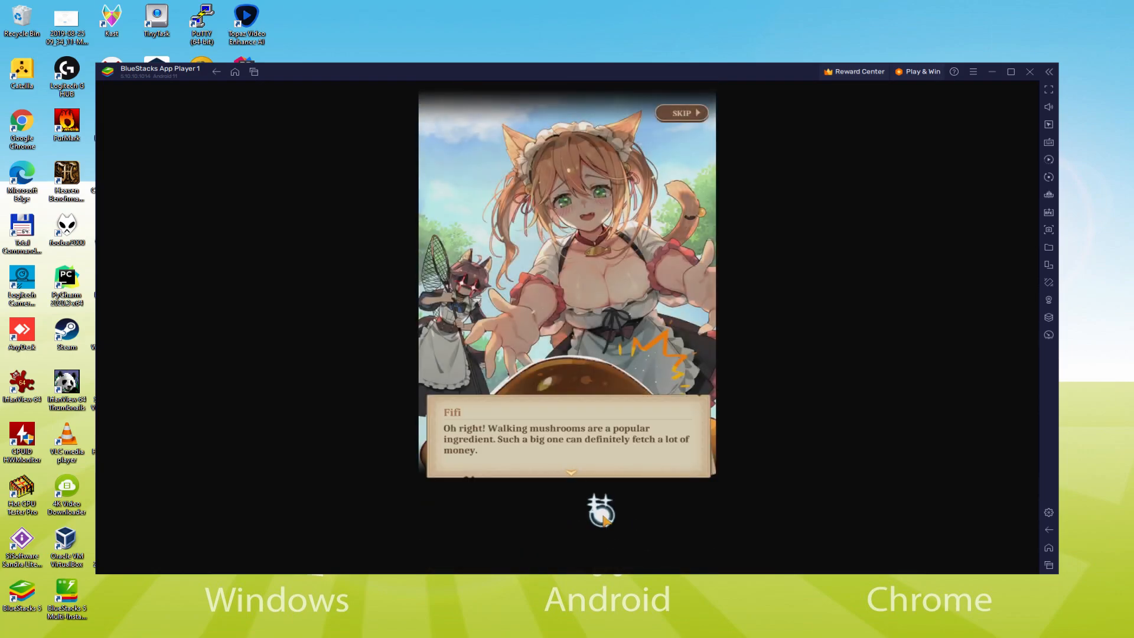
- Advance Fifi's and the mushroom's dialogue, build the Inn, and open BlueStacks Settings
click(600, 510)
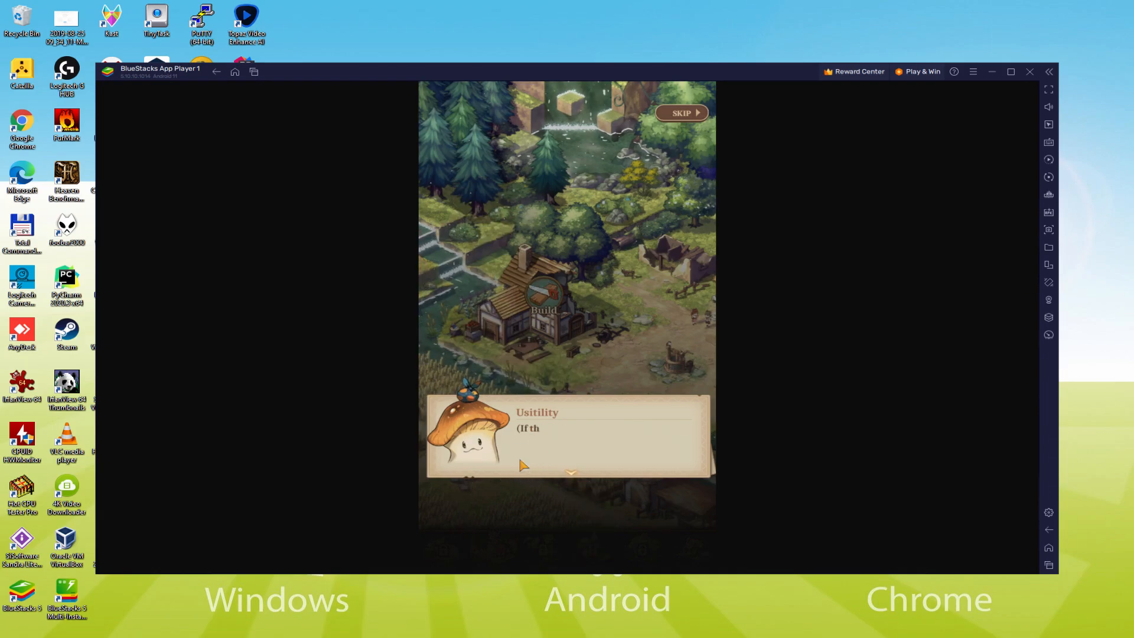
click(535, 467)
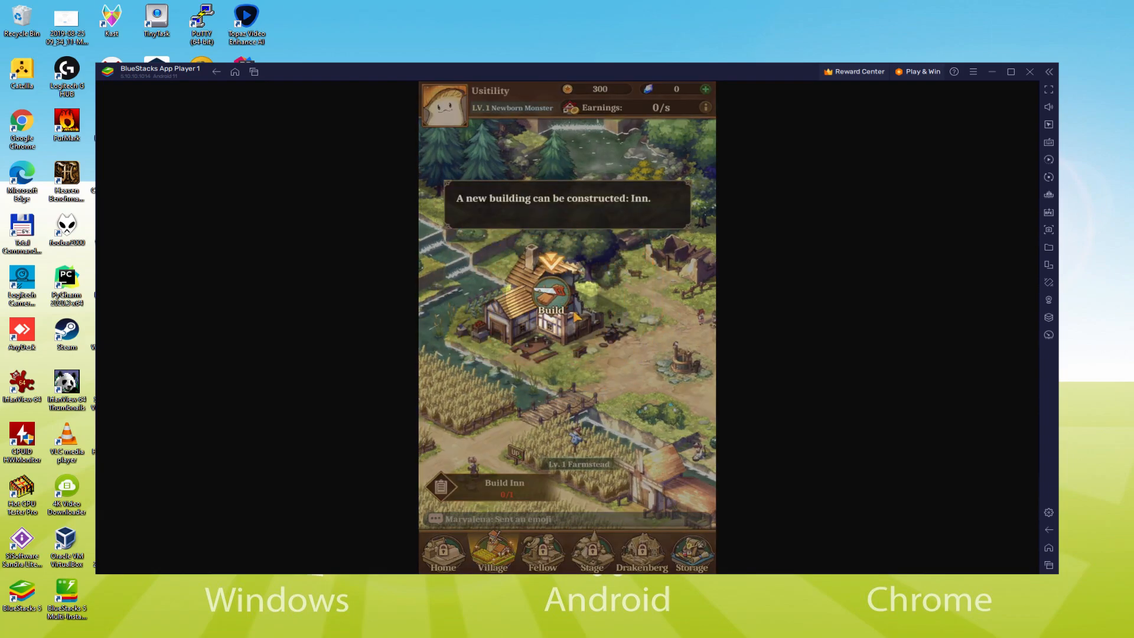
click(550, 293)
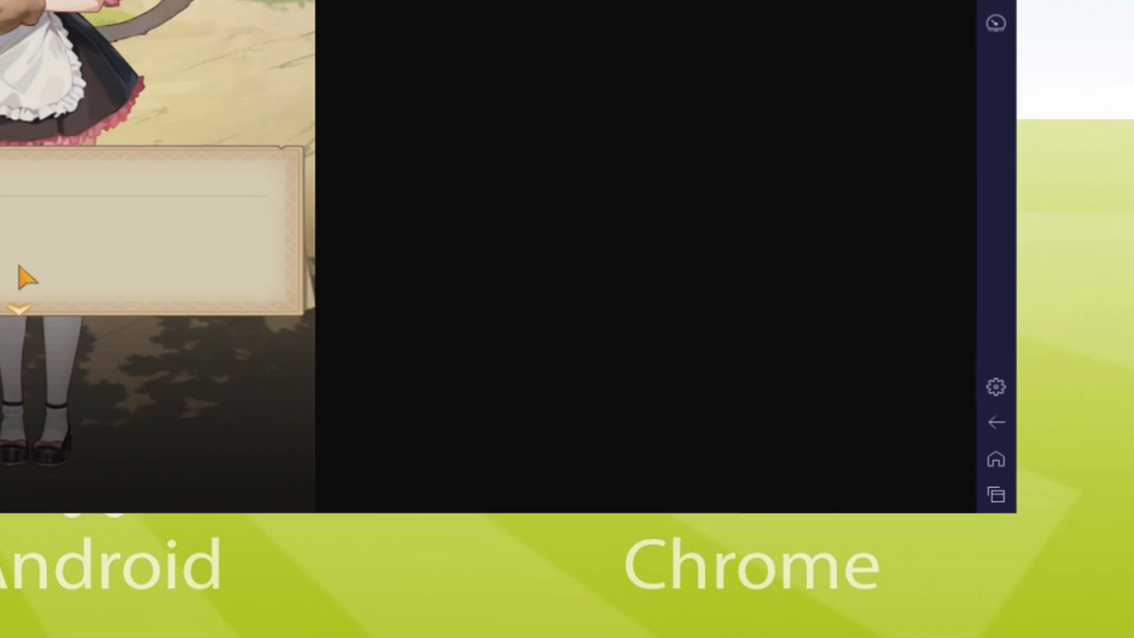
click(996, 385)
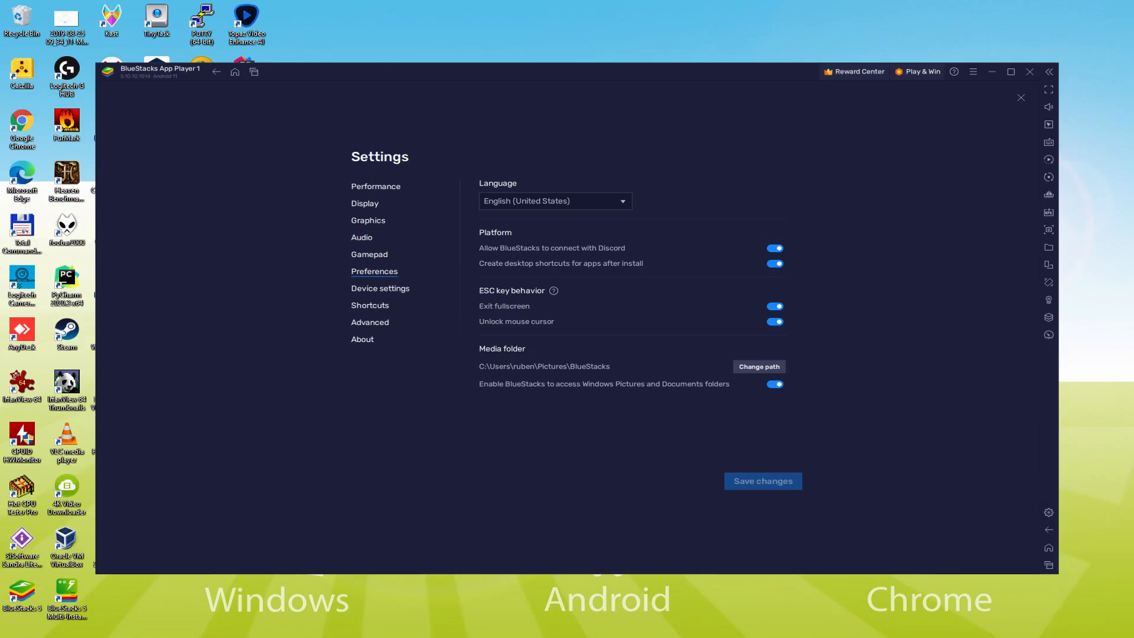
- Close the BlueStacks settings screen to return to the village with the newly built Inn
click(1020, 98)
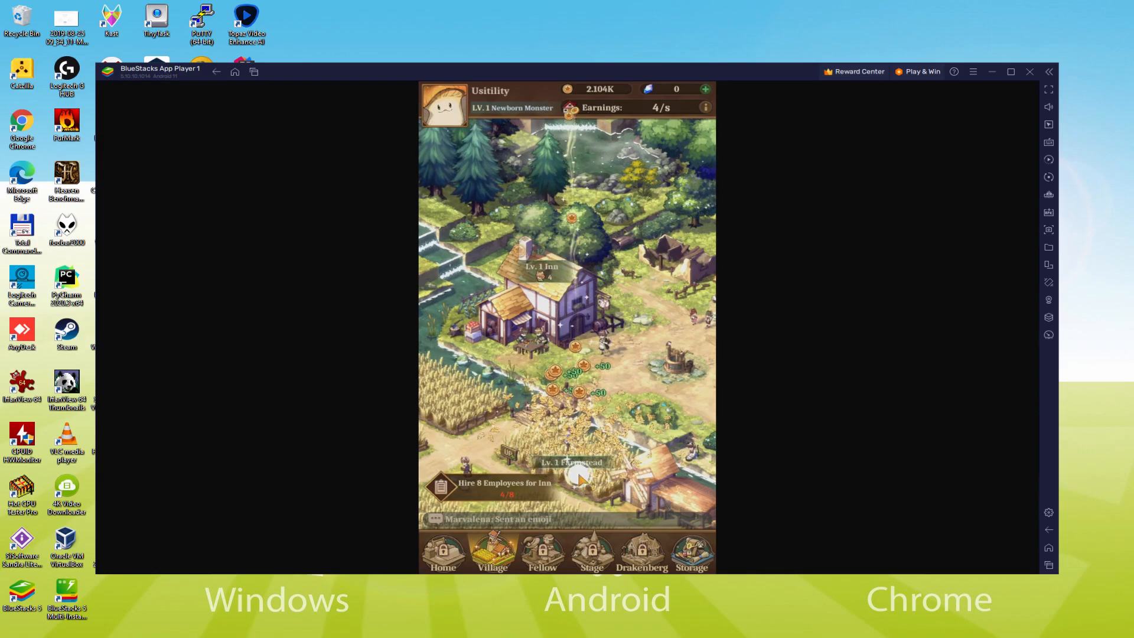
- Follow the 'Hire 8 Employees for Inn' quest via Go and advance Belle's story dialogue
click(504, 482)
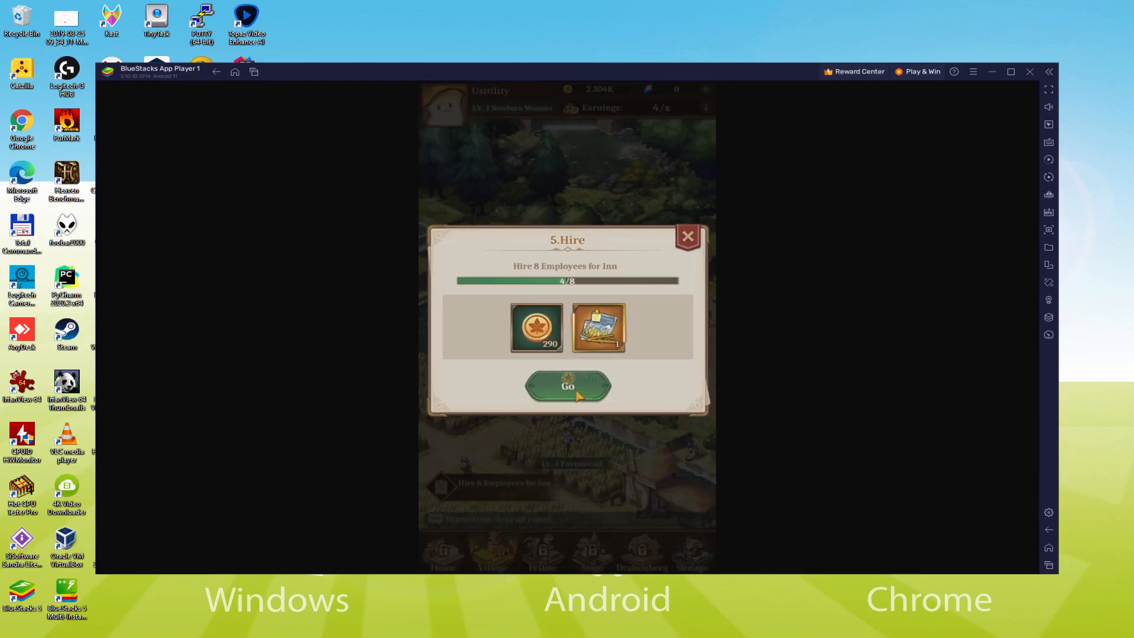
click(687, 235)
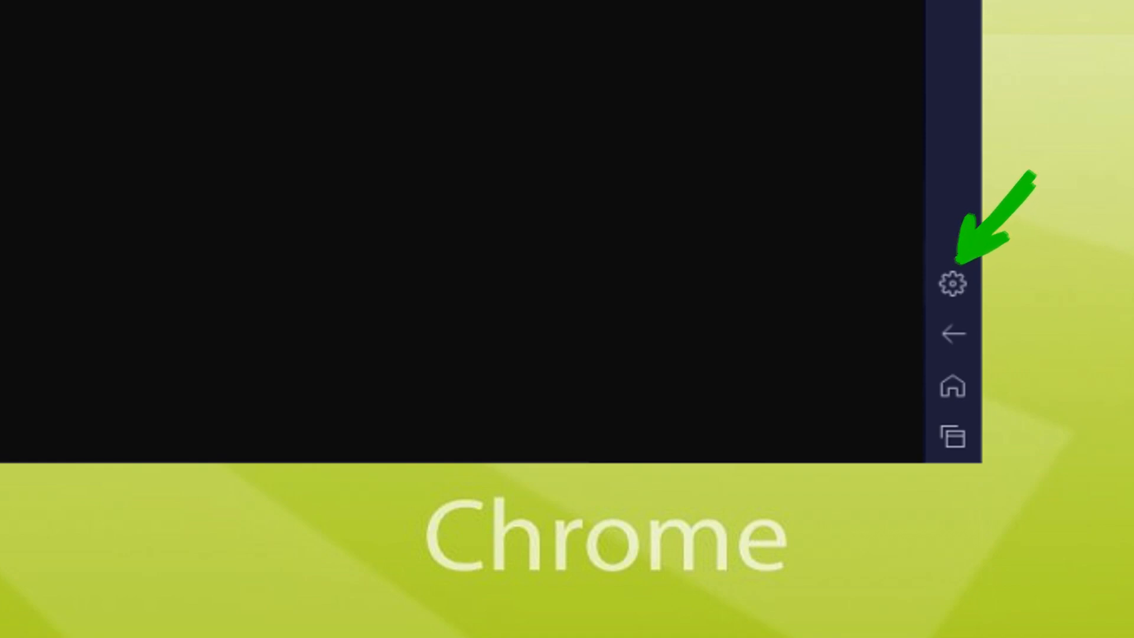
click(954, 283)
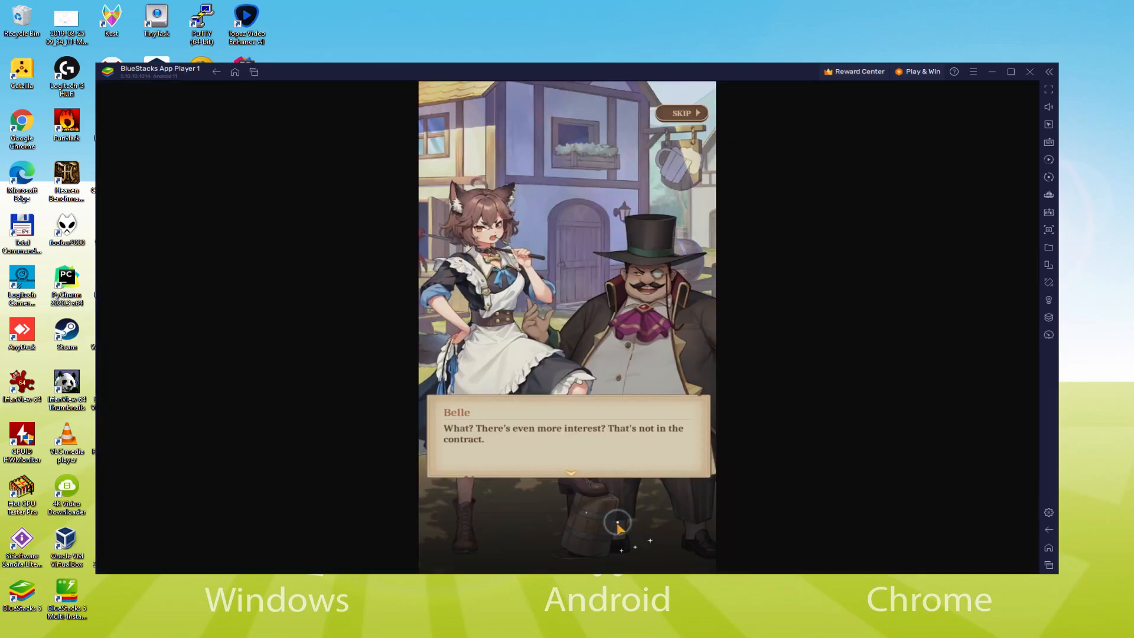
click(615, 521)
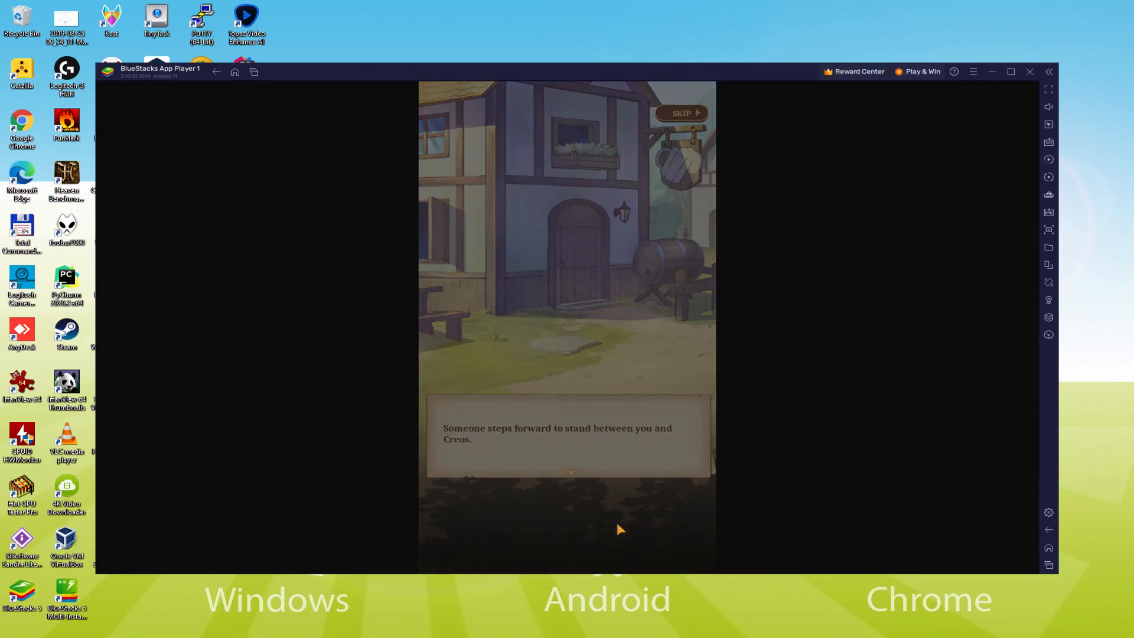
click(618, 528)
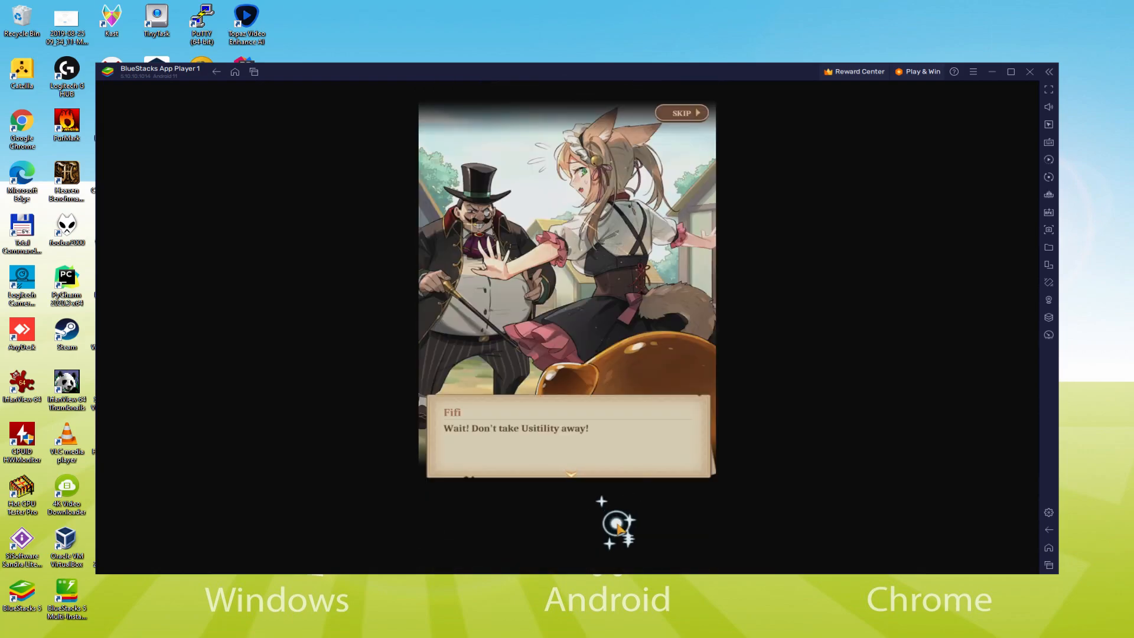